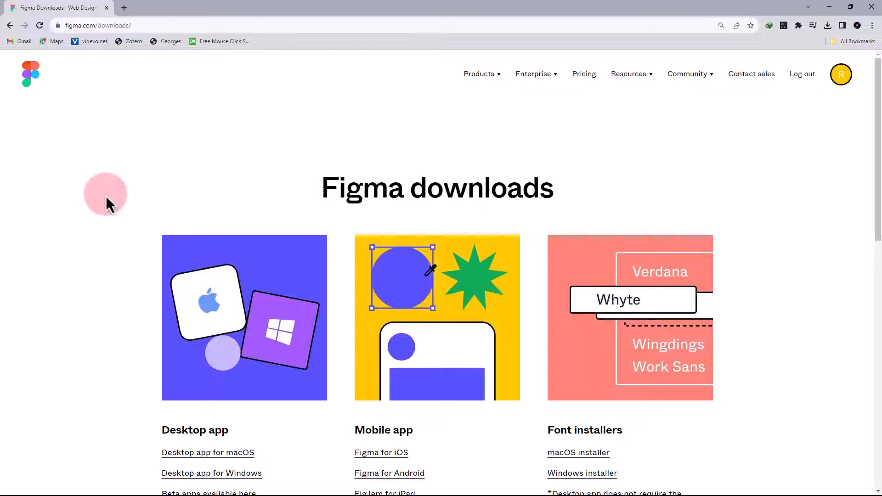
# - Scroll the Figma downloads page to the Desktop app links and launch the desktop app
pyautogui.scroll(-3)
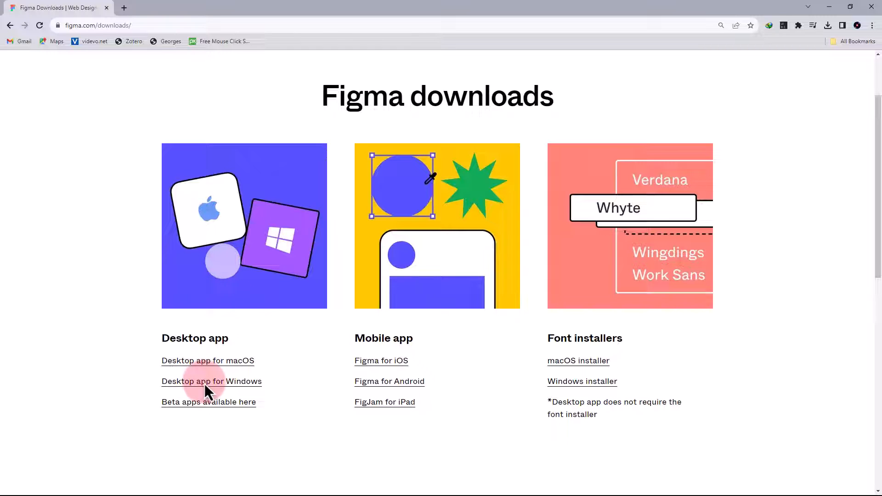
pyautogui.click(211, 381)
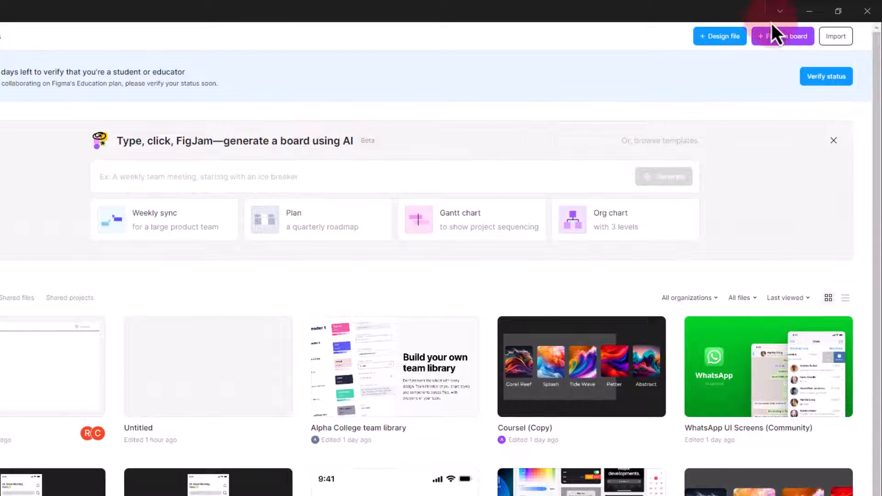
# - Run Check for Updates from the Figma title-bar app menu
pyautogui.click(779, 10)
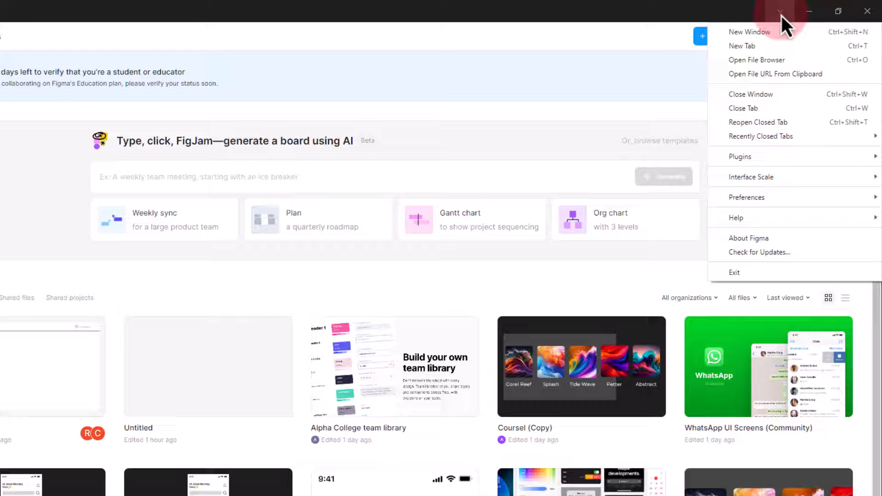
pyautogui.moveTo(759, 252)
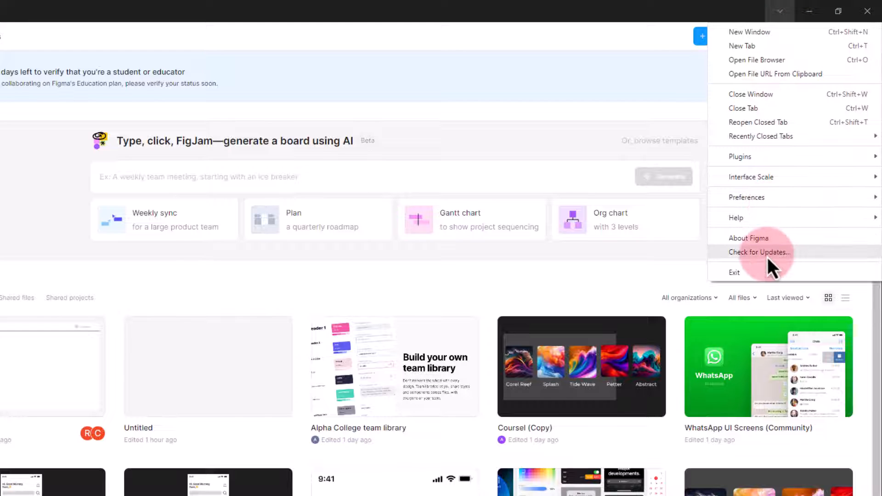
pyautogui.click(758, 252)
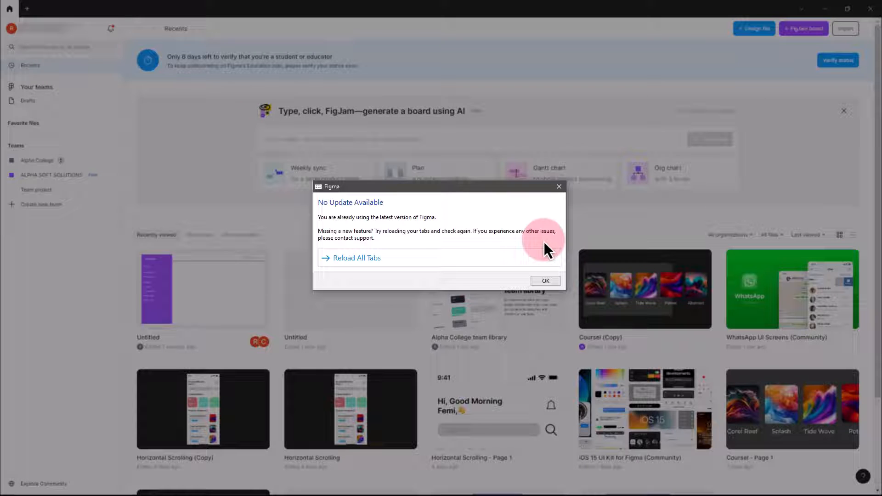
pyautogui.moveTo(447, 235)
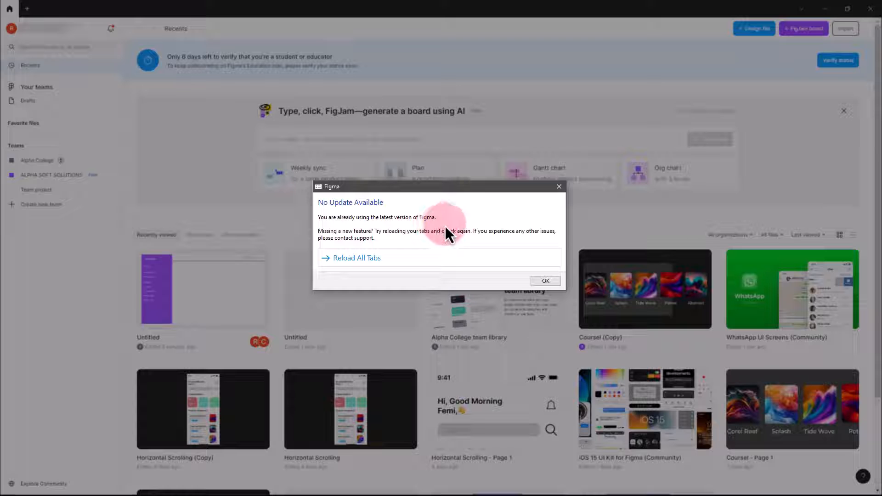
# - Dismiss the 'No Update Available' dialog confirming Figma is on the latest version
pyautogui.click(543, 280)
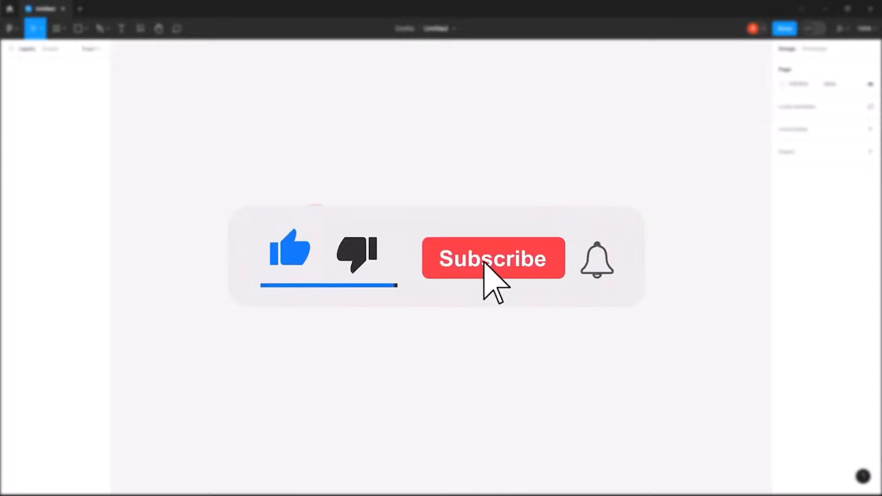
pyautogui.click(493, 258)
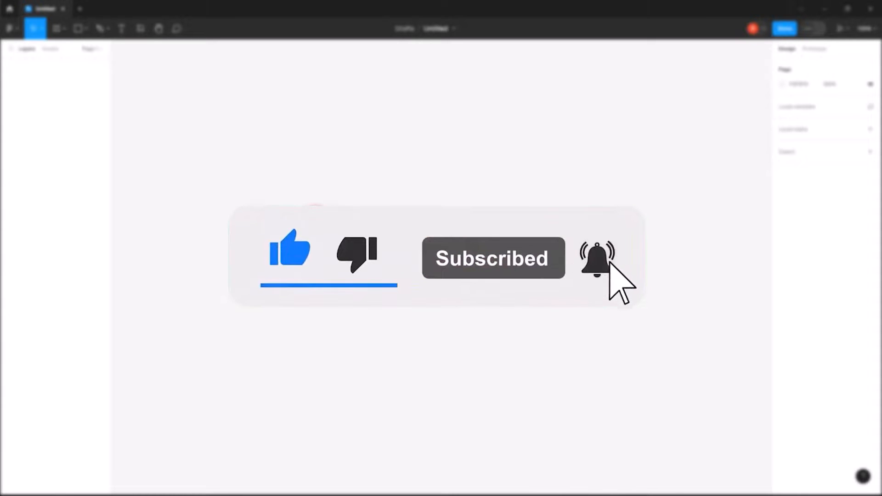